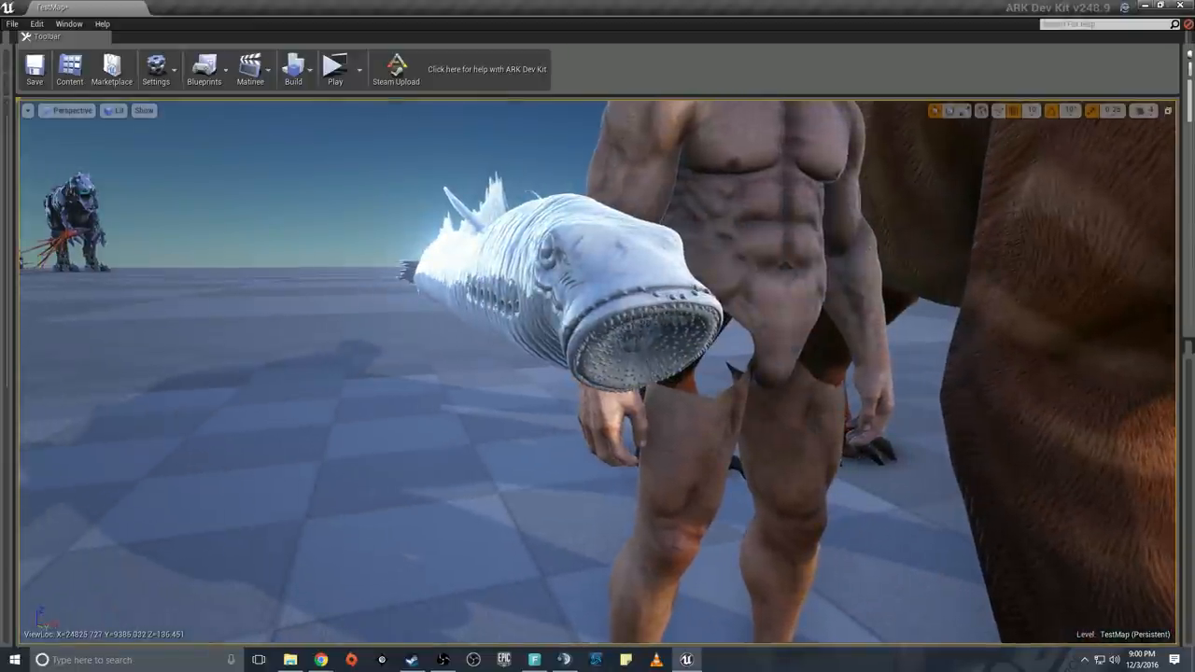
pyautogui.moveTo(790, 299)
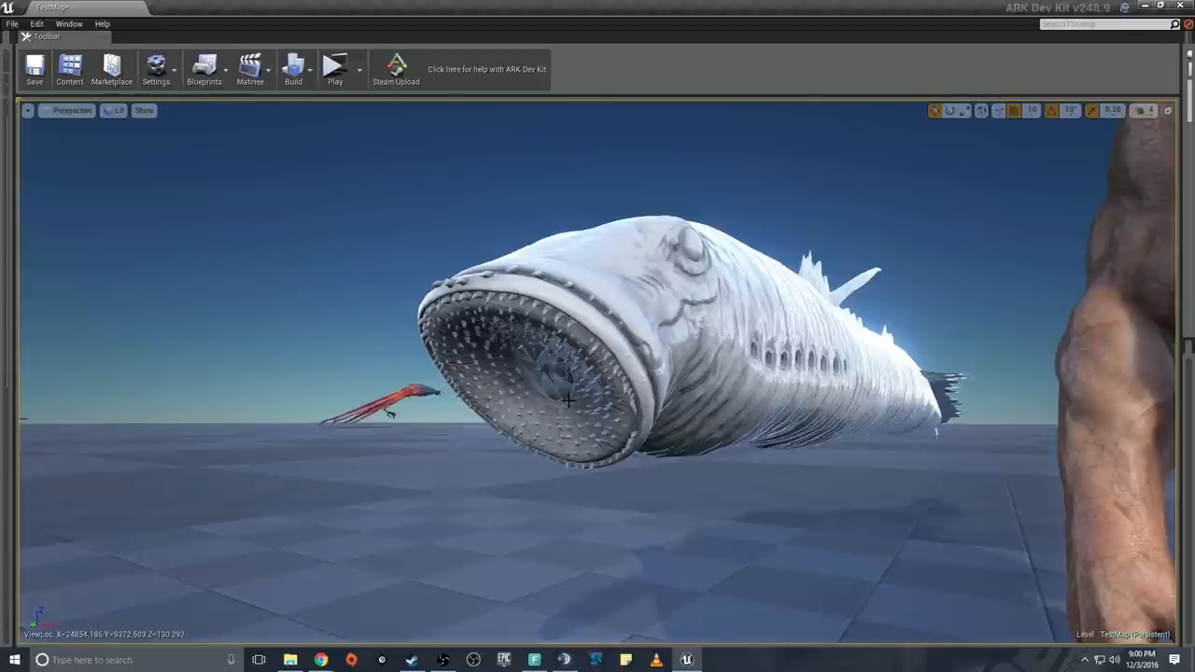
pyautogui.moveTo(616, 382)
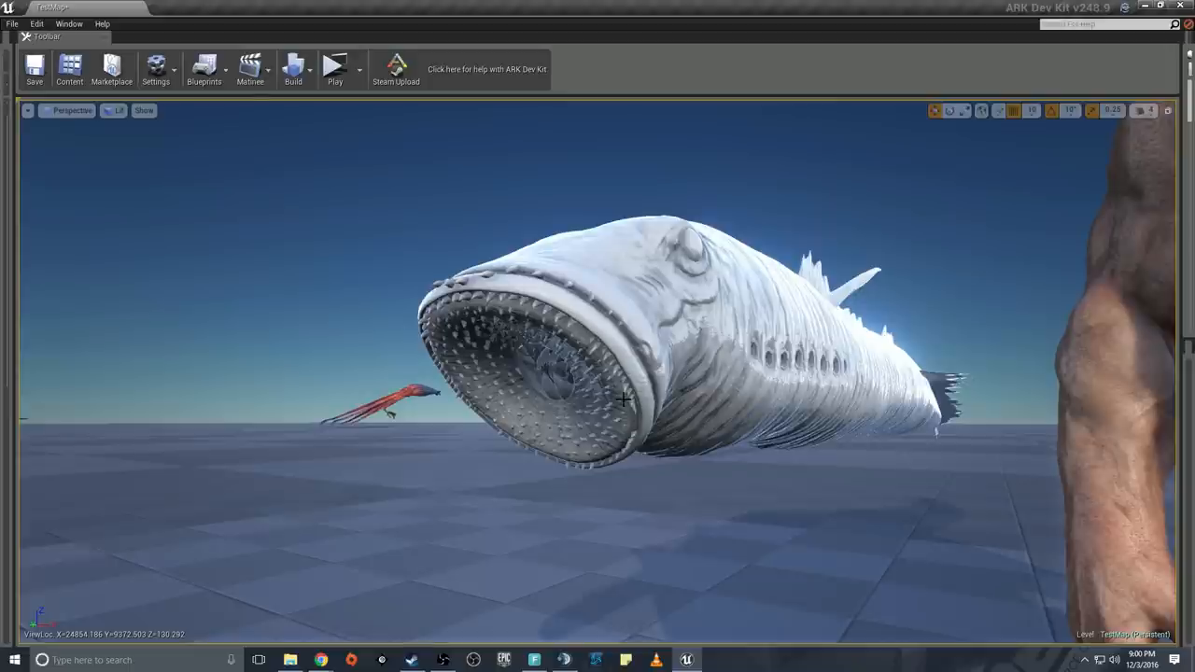
pyautogui.moveTo(642, 380)
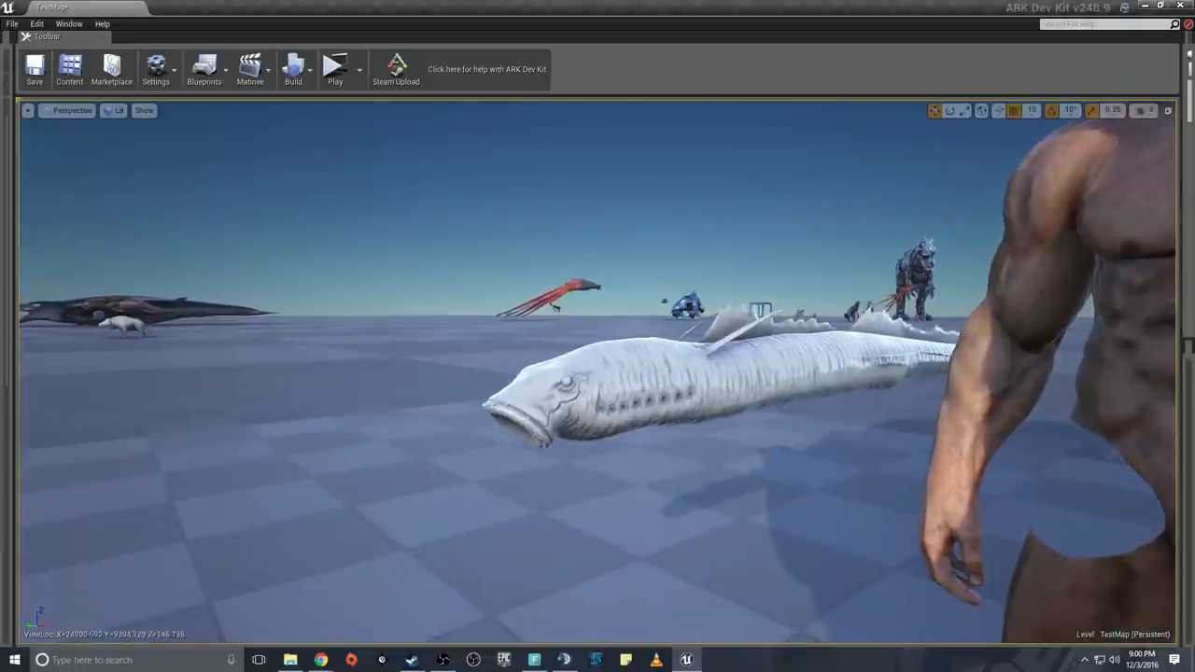
# Select the Lamprey-Idle animation in the Asset Browser to preview it
pyautogui.click(607, 373)
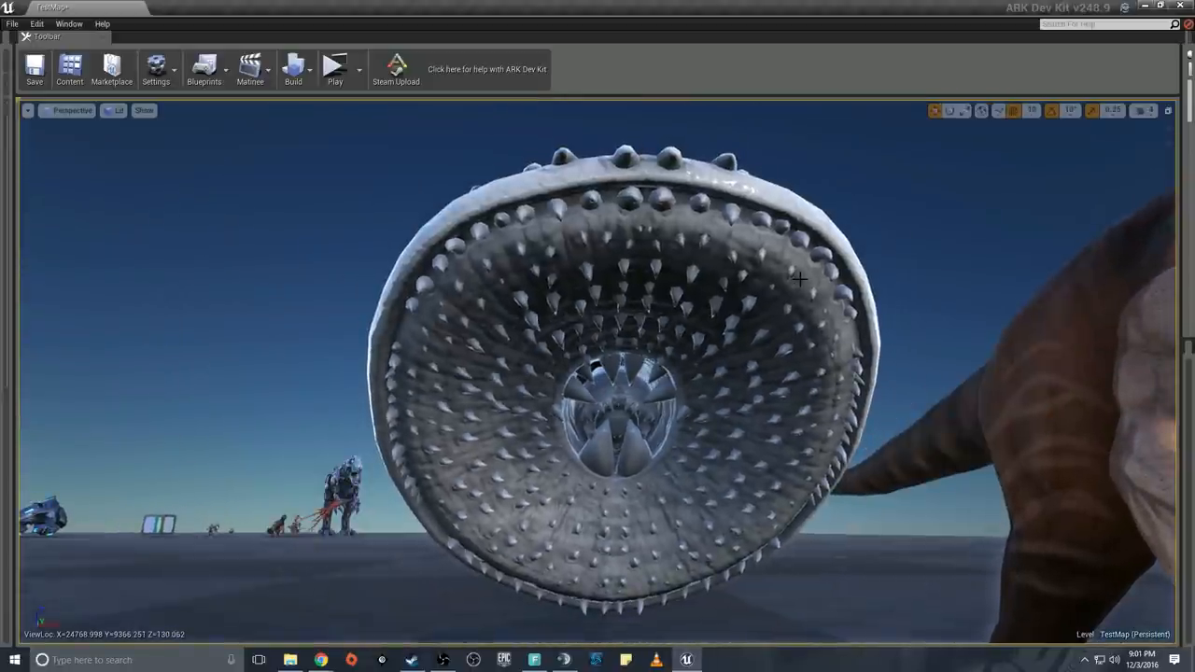
pyautogui.moveTo(870, 347)
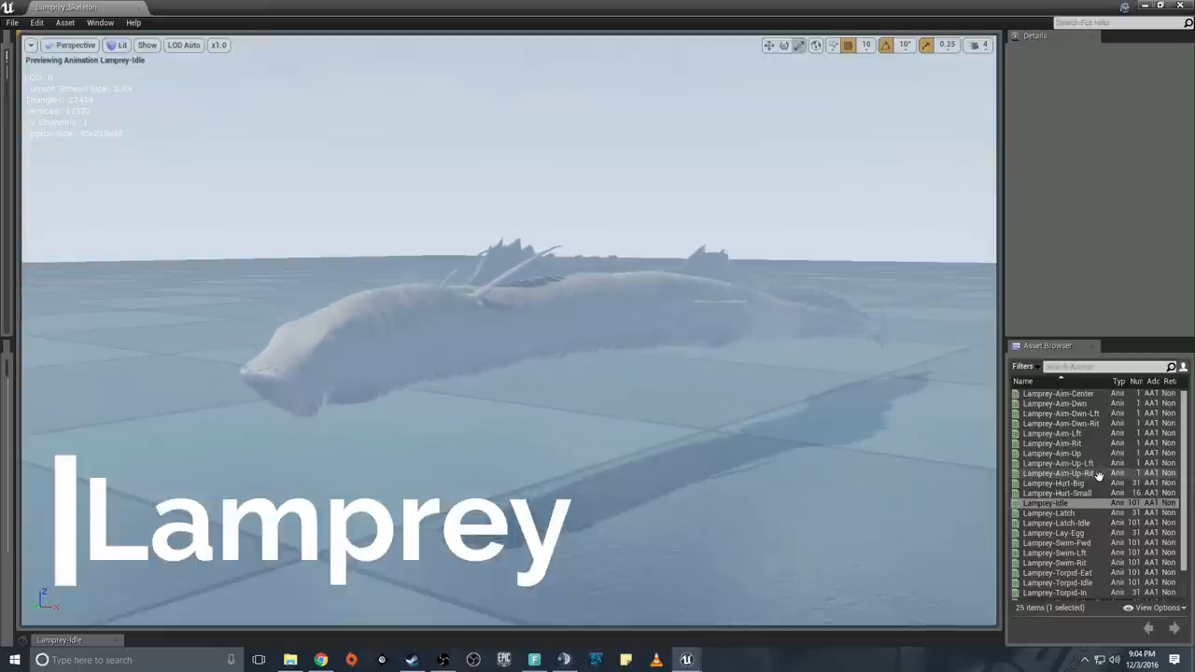
# Preview Lamprey-Hurt-Big, Hurt-Small, Latch and Latch-Idle animations in turn
pyautogui.doubleClick(1053, 482)
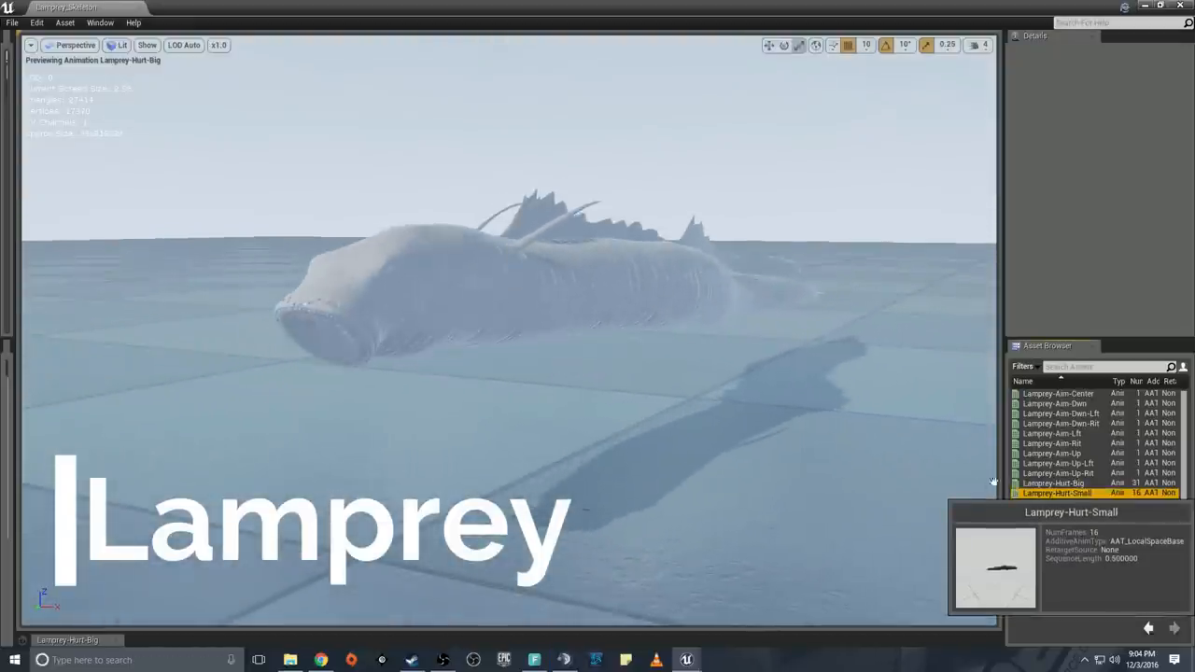
pyautogui.doubleClick(1057, 493)
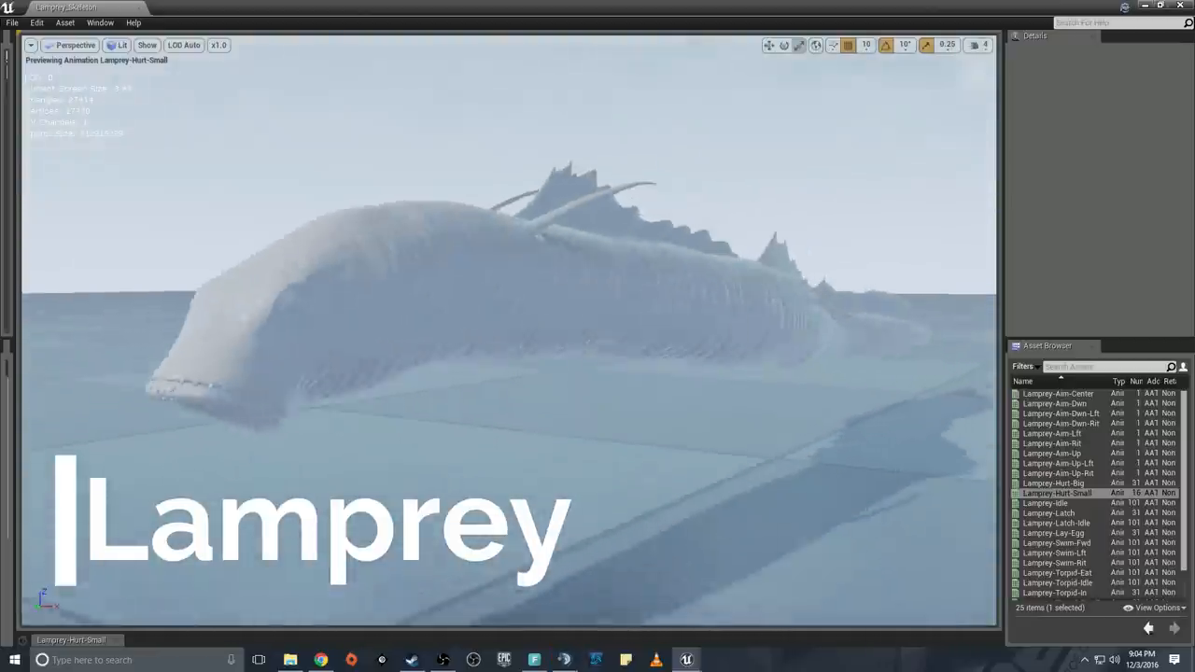
pyautogui.click(1055, 511)
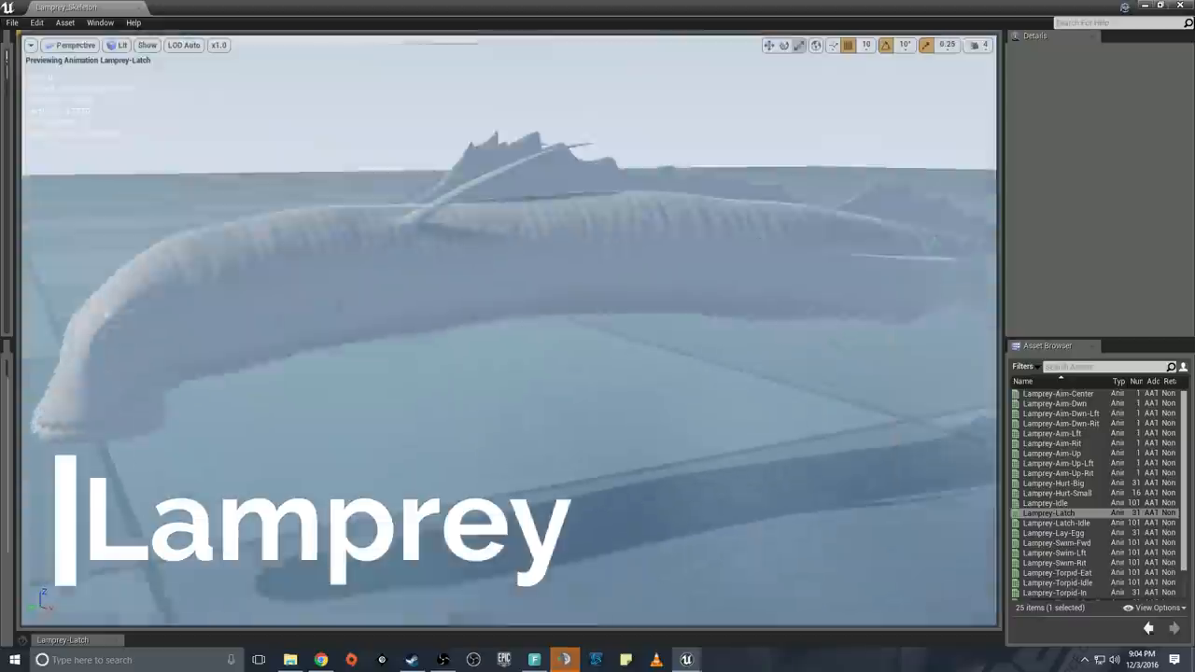
pyautogui.click(1057, 522)
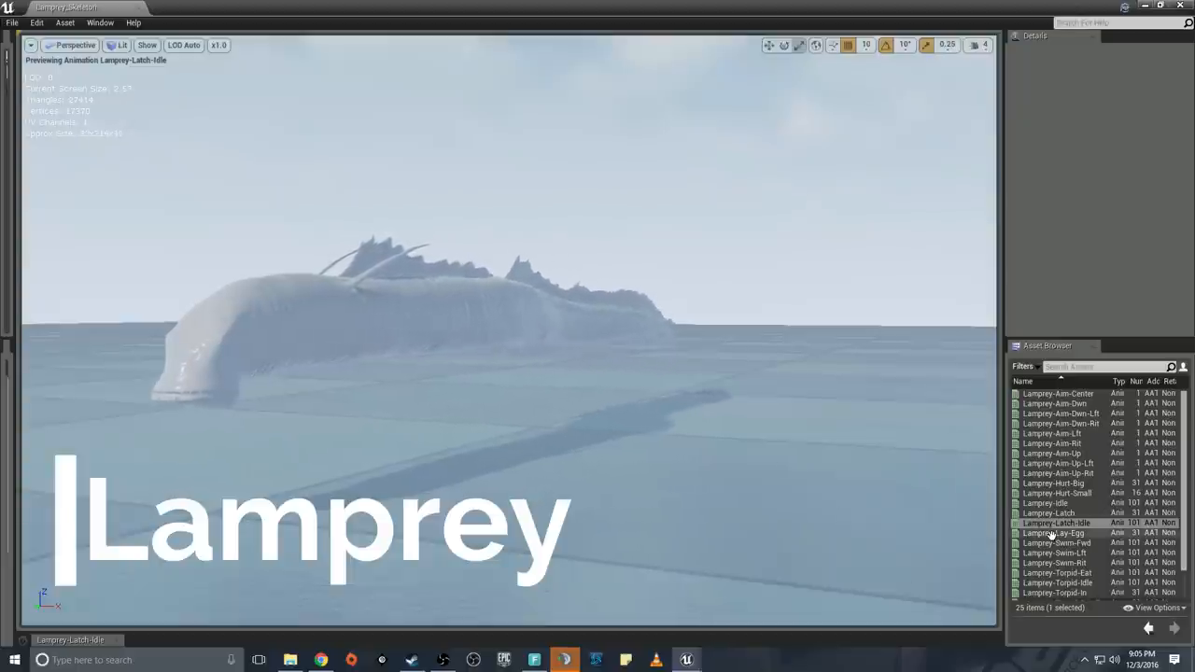
# Preview the lamprey's egg-laying, swimming, torpid idle and Torpid-In animations
pyautogui.click(1053, 532)
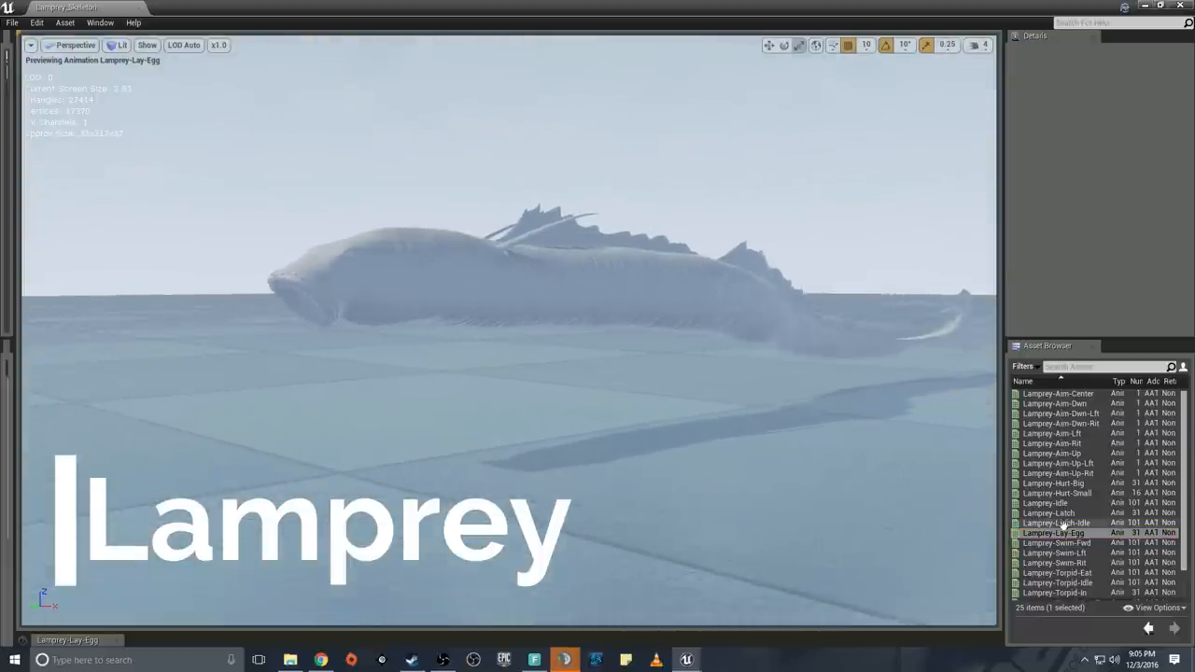
pyautogui.doubleClick(1056, 541)
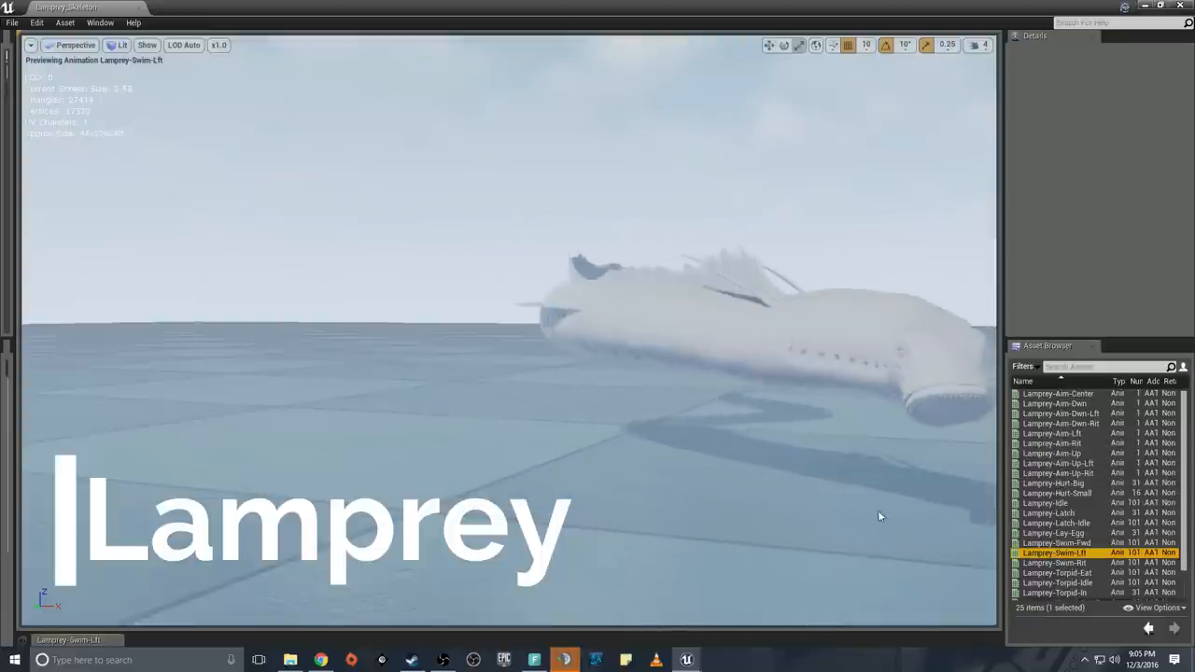
pyautogui.click(1053, 525)
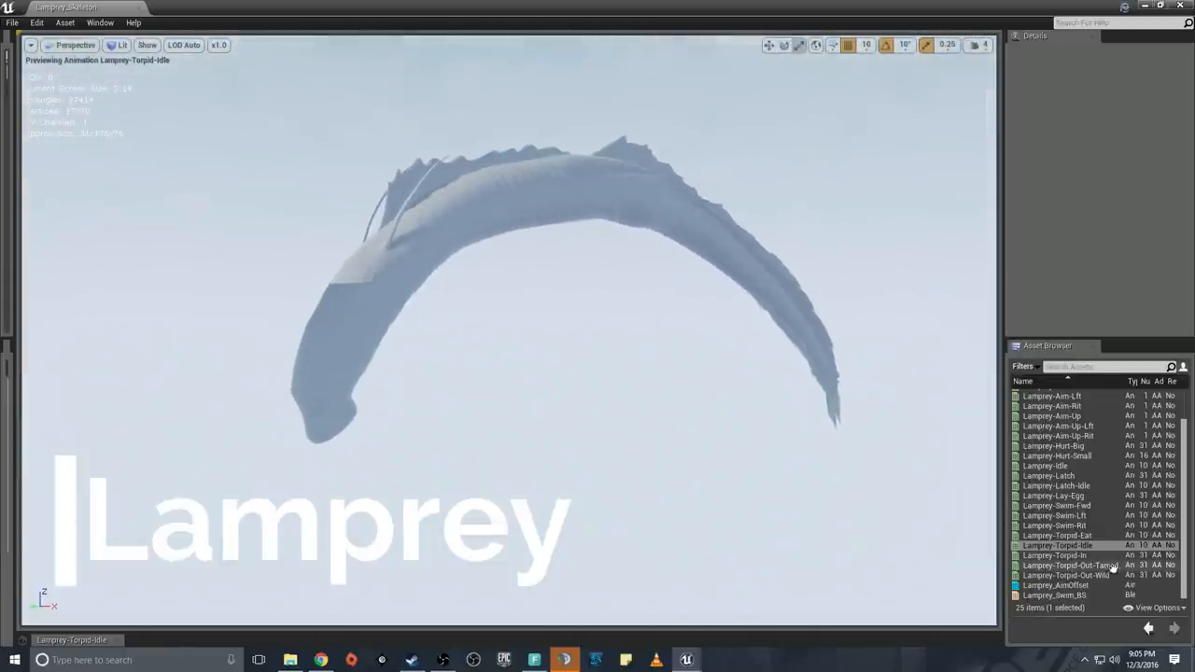
pyautogui.click(1054, 556)
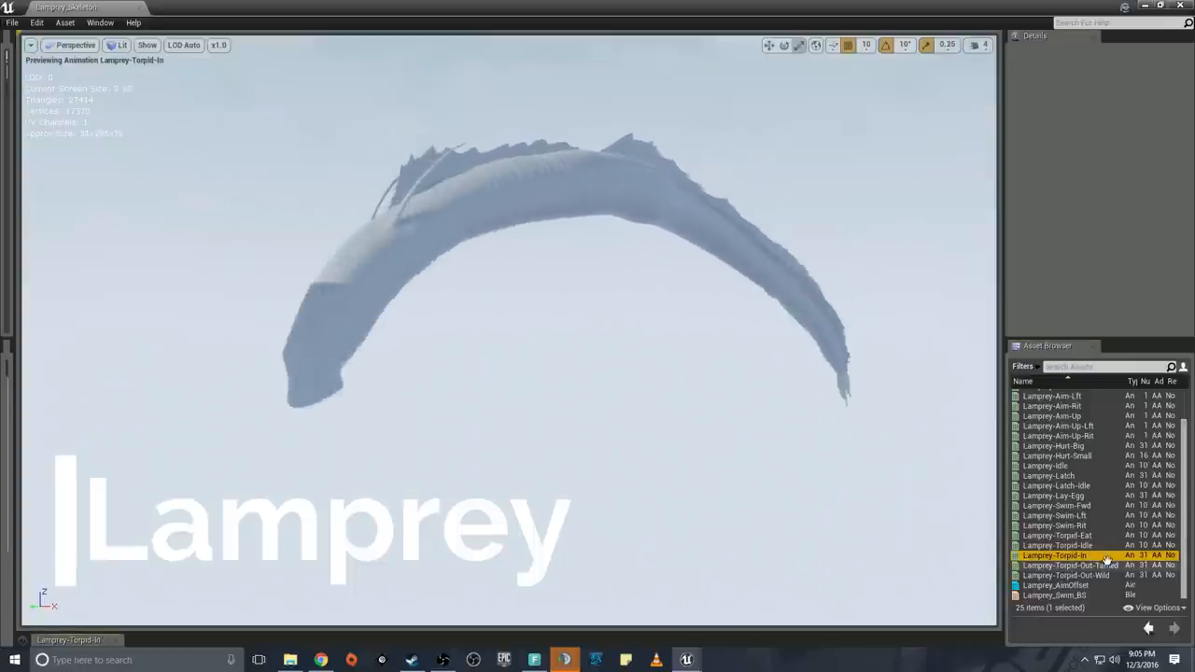
# Preview the tamed and wild torpor wake-up animations, then return to the top of the list
pyautogui.click(1068, 564)
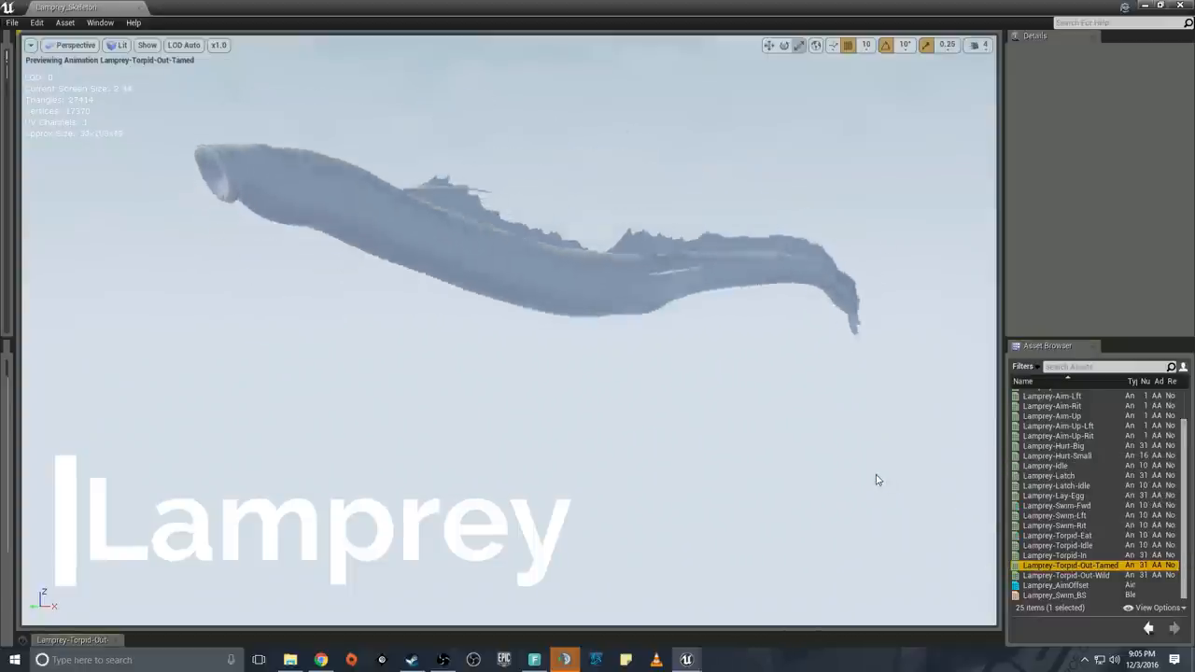
pyautogui.click(1066, 575)
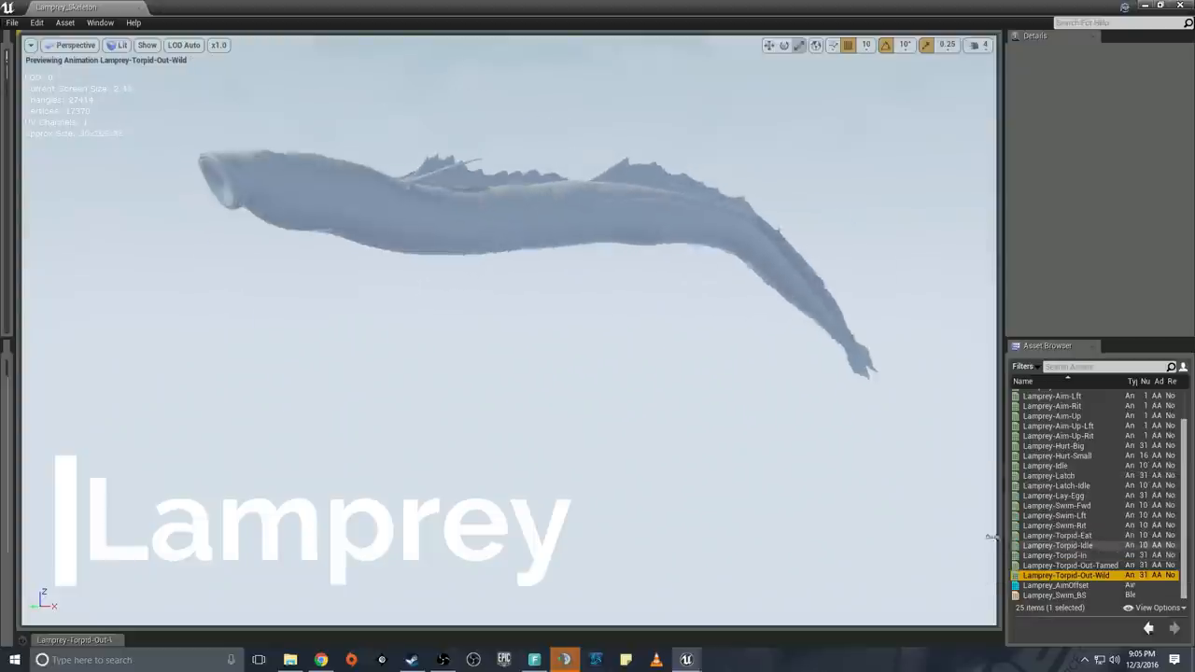
pyautogui.click(1049, 464)
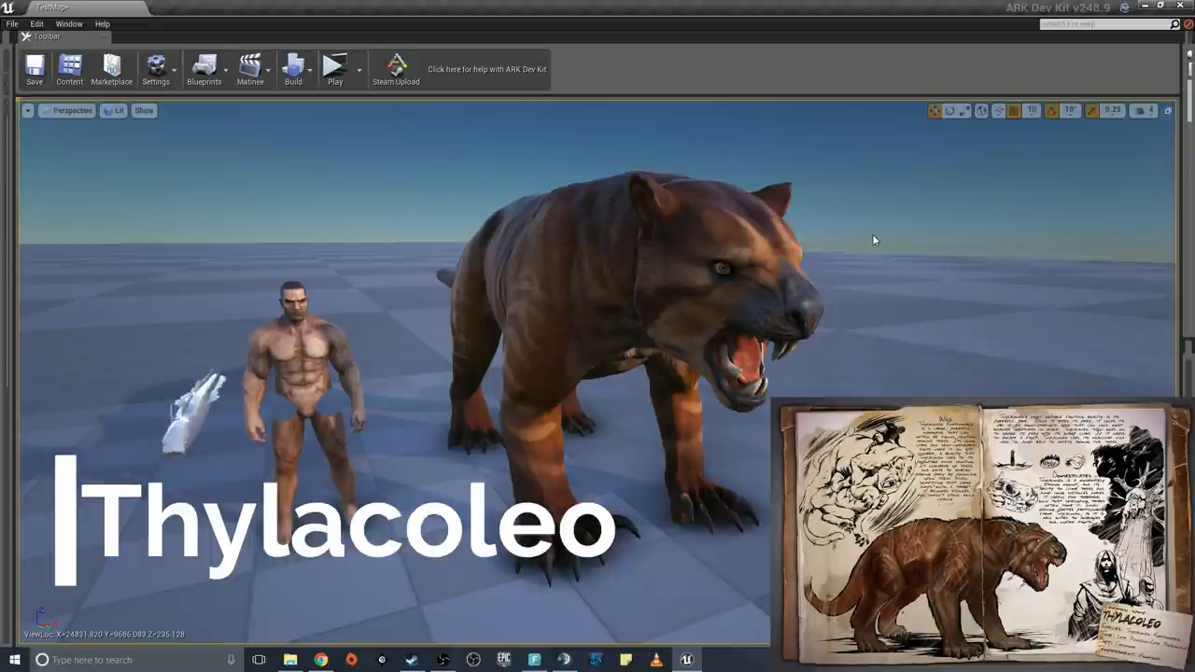
pyautogui.moveTo(878, 237)
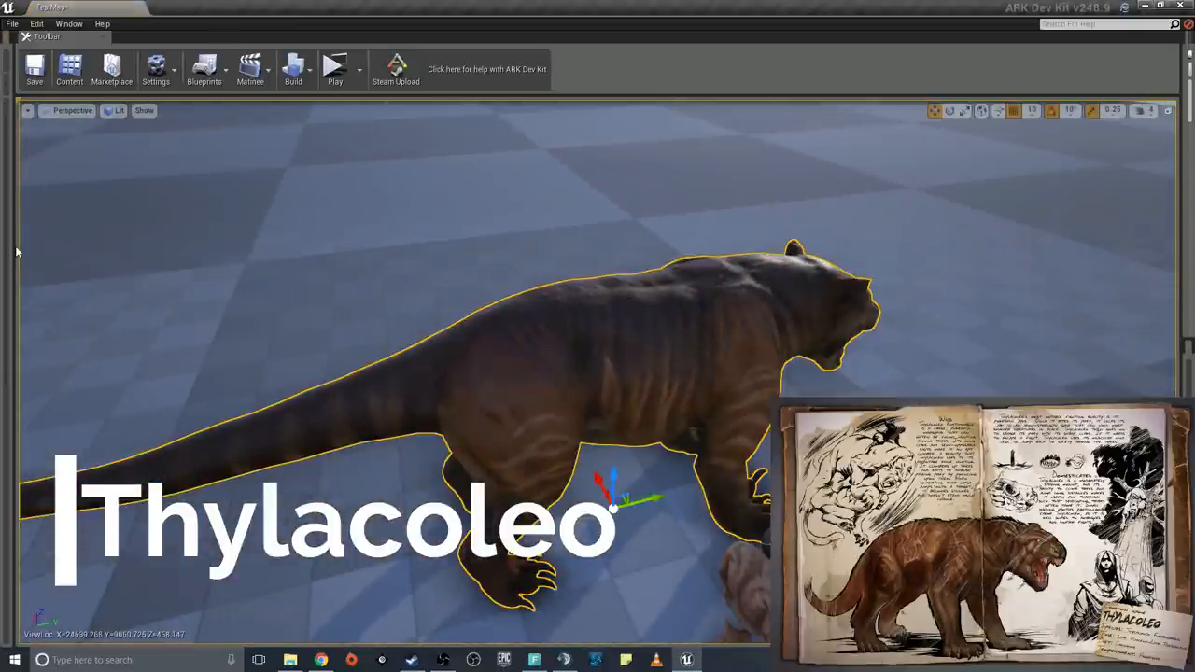
# Show the Content Browser on the PrimalEarth/Dinos/Thylacoleo asset folder
pyautogui.click(69, 69)
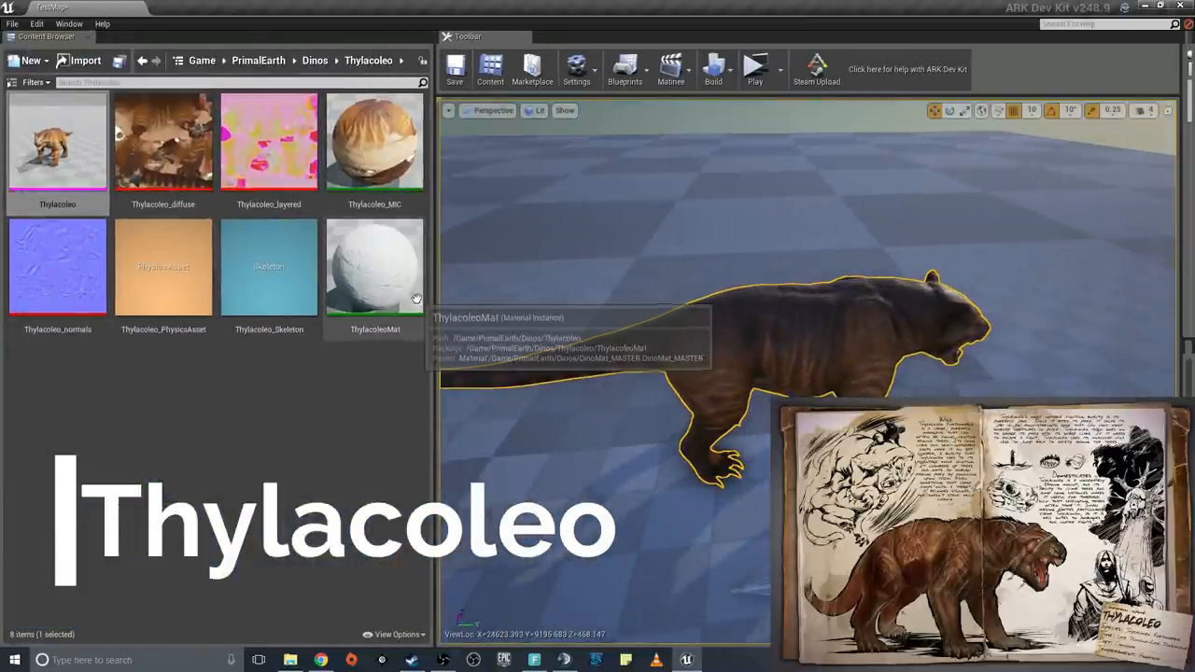
pyautogui.moveTo(439, 279)
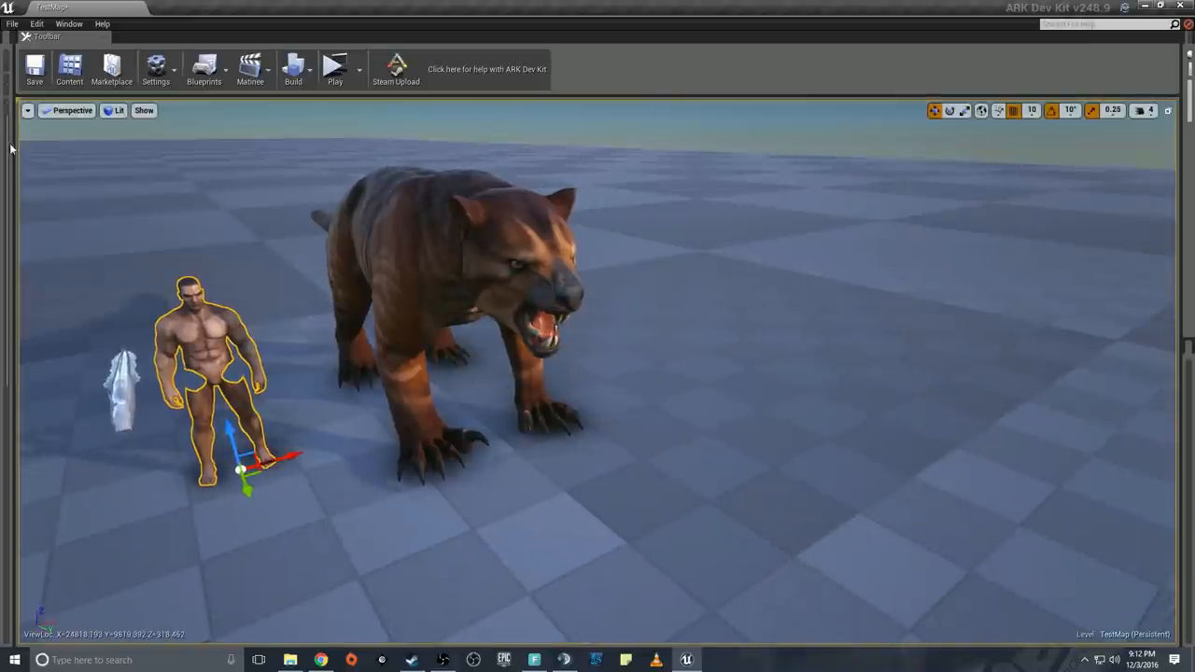
# Go up to the Dinos folder and search for 'saber' blueprints
pyautogui.click(69, 69)
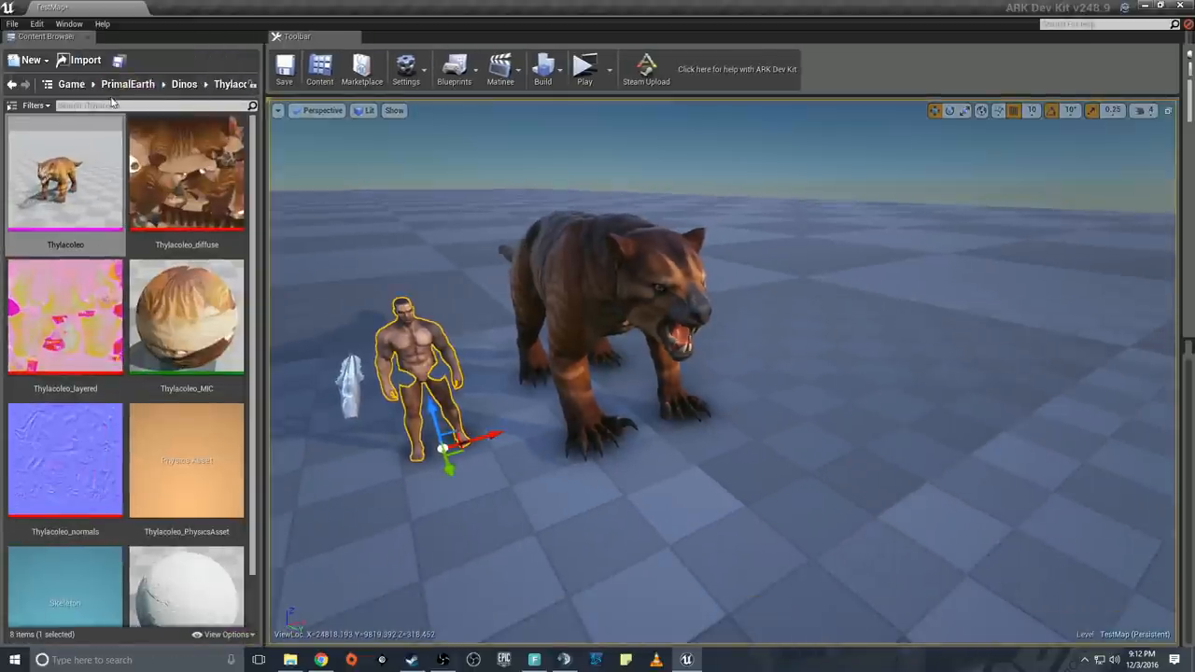
pyautogui.click(183, 84)
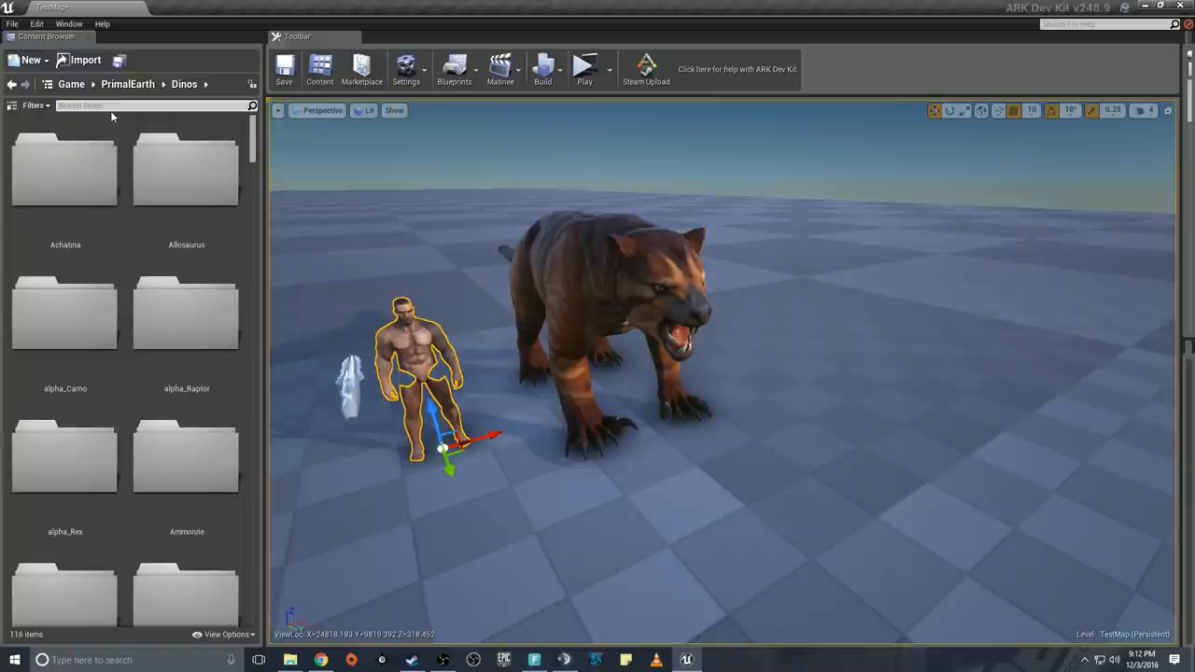
pyautogui.write('saber')
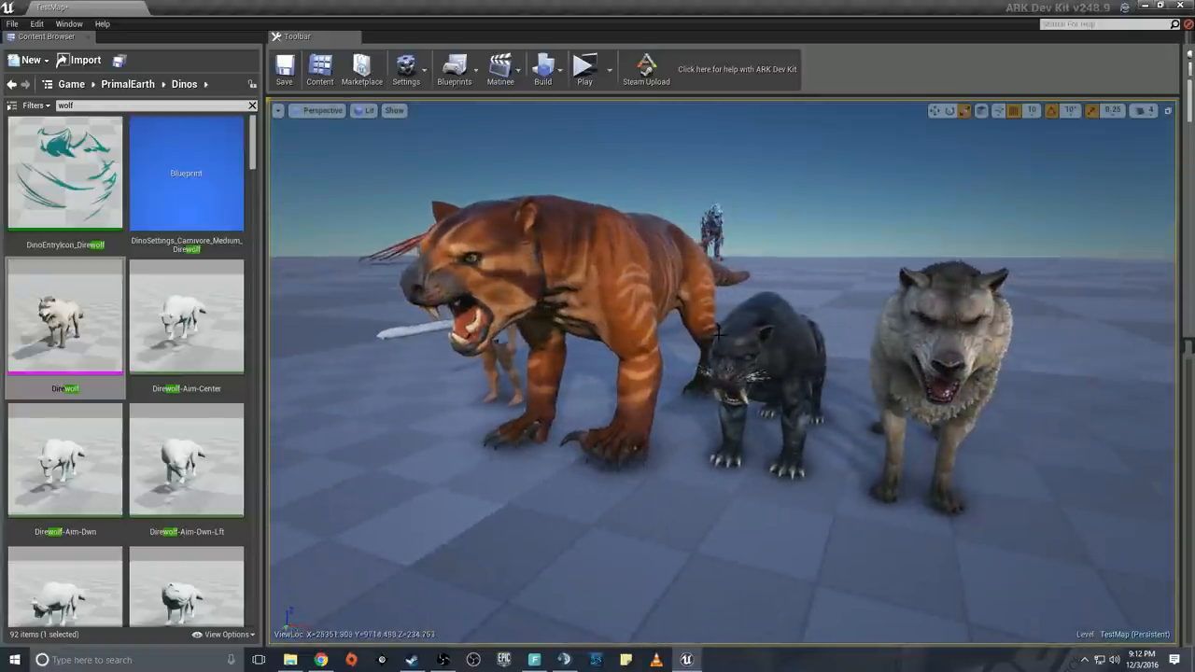
# Select the human figure and reposition it into the row, zooming the viewport out
pyautogui.click(756, 373)
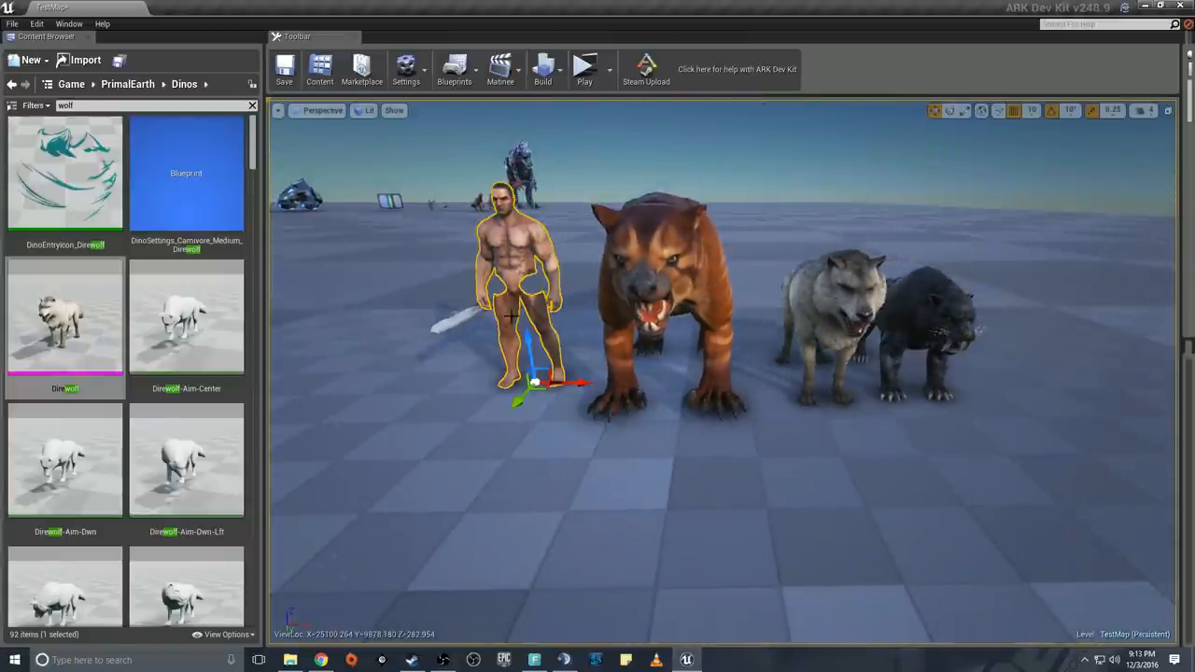
pyautogui.moveTo(807, 231)
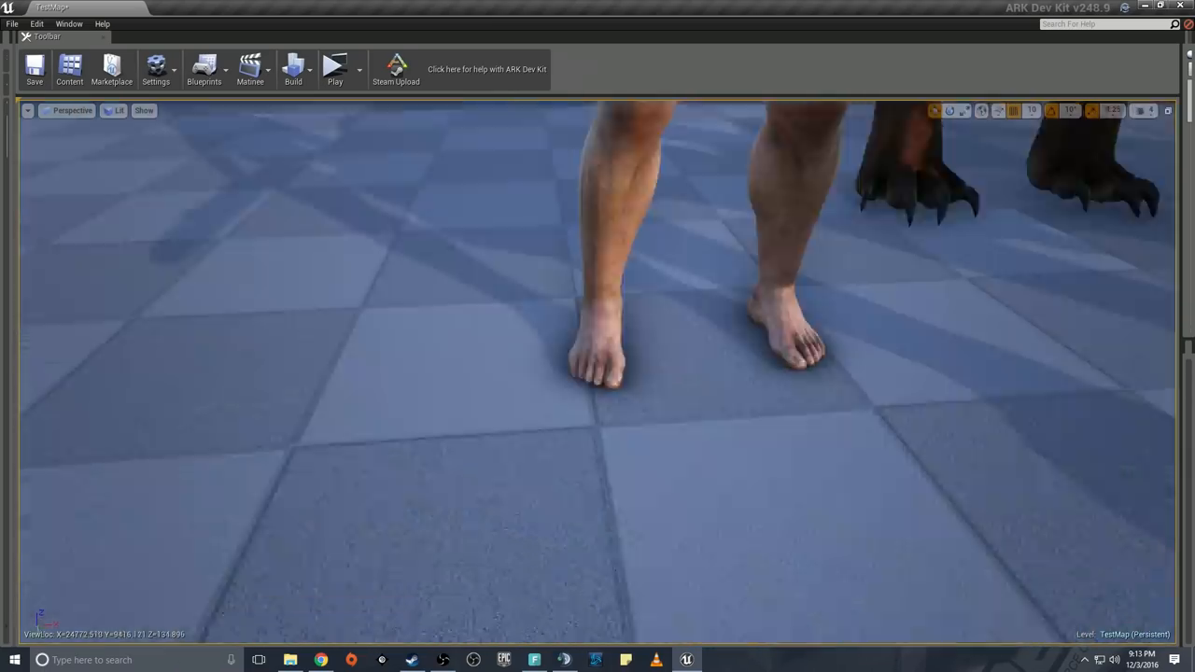
pyautogui.scroll(-3)
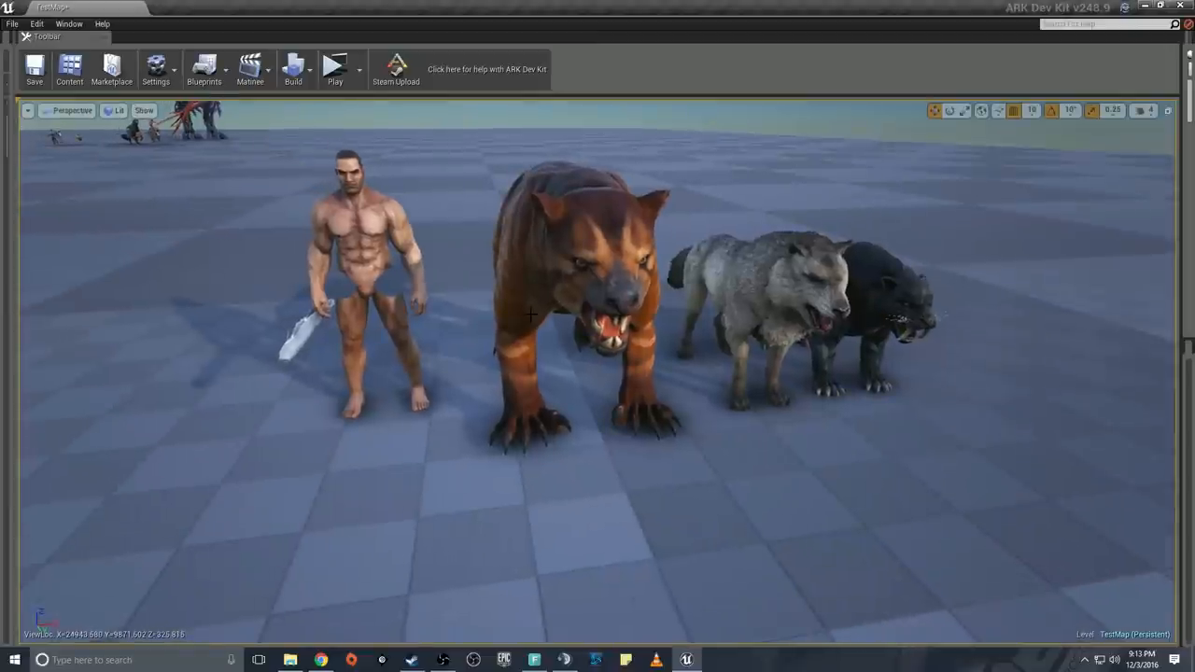